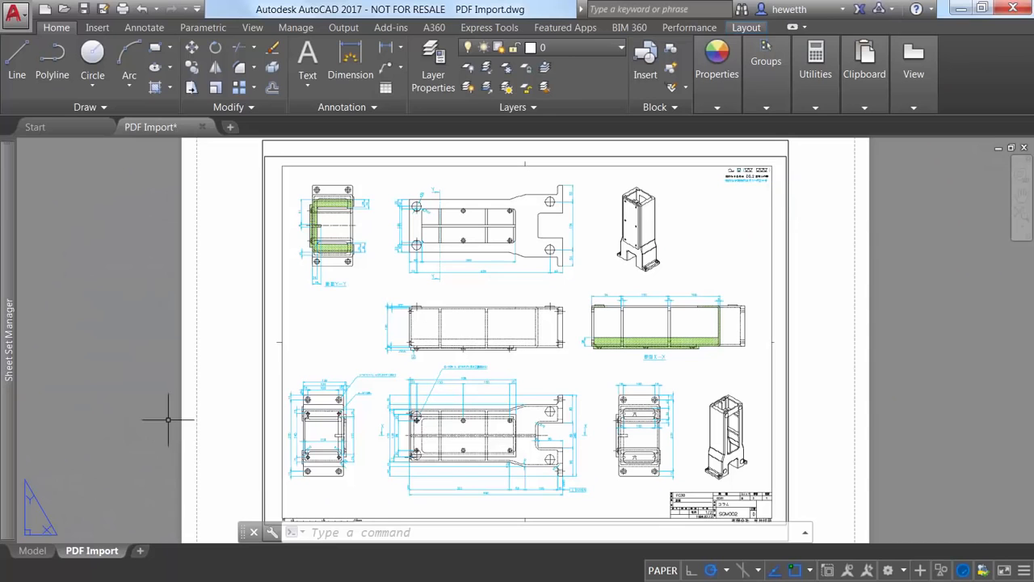
- Switch from the PDF Import layout to model space showing the PDF underlay
{"action": "left_click", "coordinate": [32, 549]}
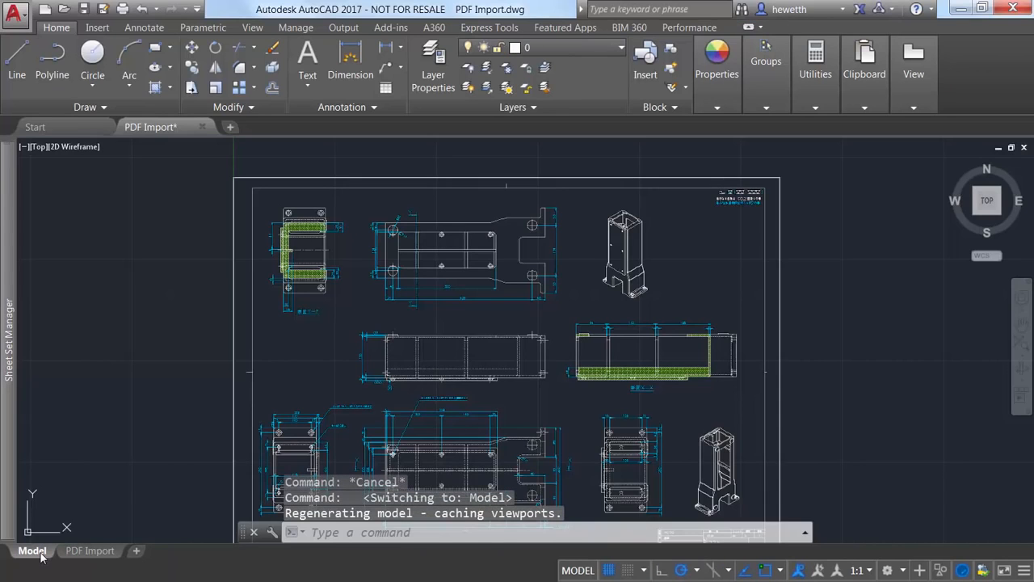
{"action": "mouse_move", "coordinate": [236, 394]}
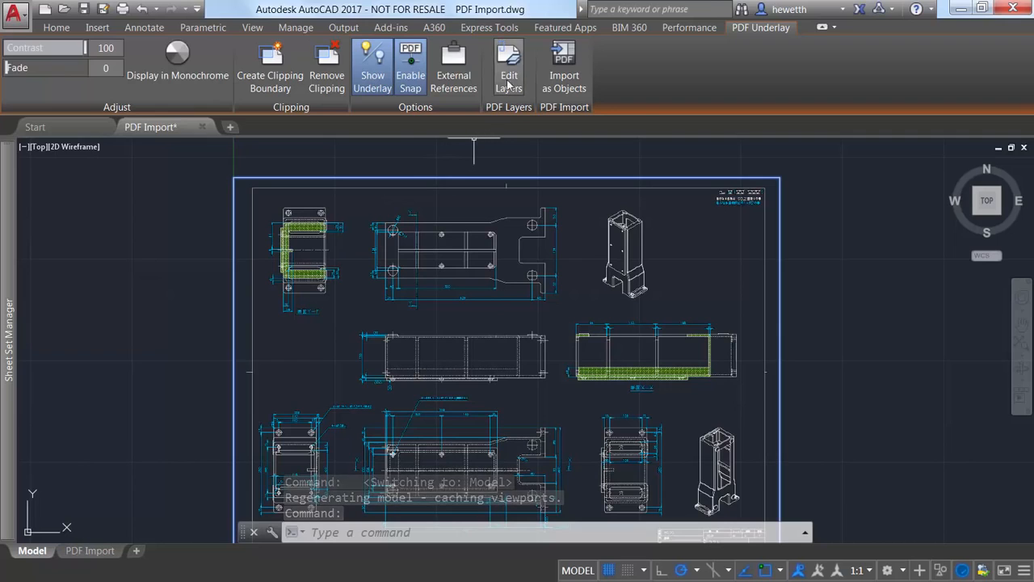
- Turn off the underlay's Dim, HATCH and Title layers via Edit Layers and confirm
{"action": "left_click", "coordinate": [507, 66]}
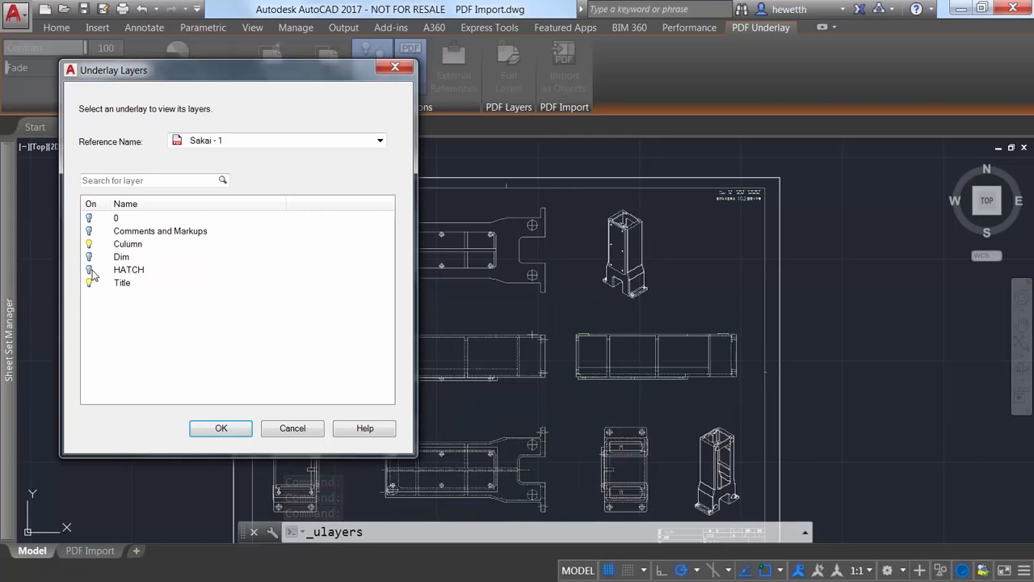
{"action": "left_click", "coordinate": [89, 268]}
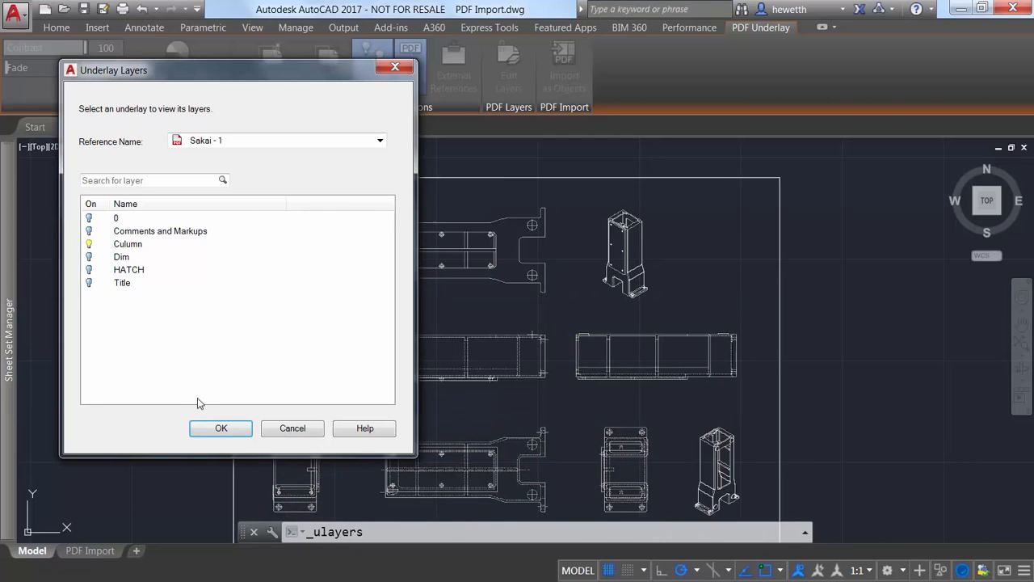
{"action": "left_click", "coordinate": [219, 428]}
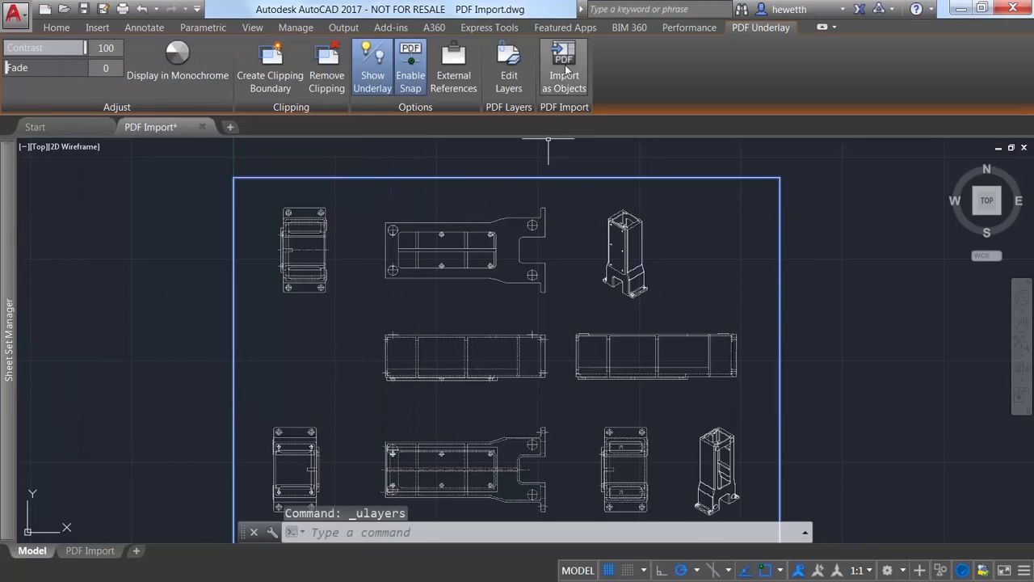
- Import the top middle part as objects by windowing around it
{"action": "left_click", "coordinate": [564, 68]}
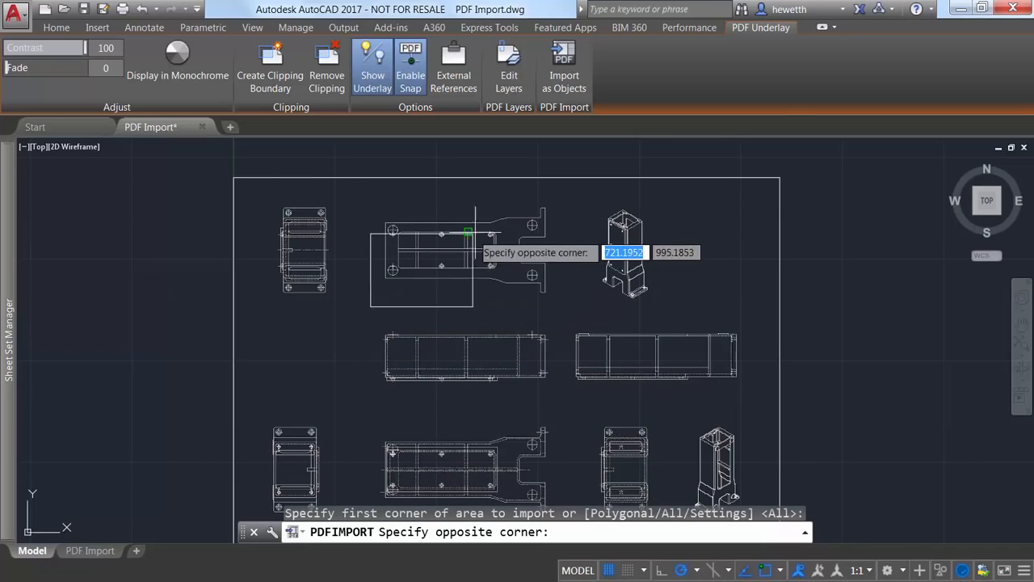
{"action": "left_click", "coordinate": [575, 187]}
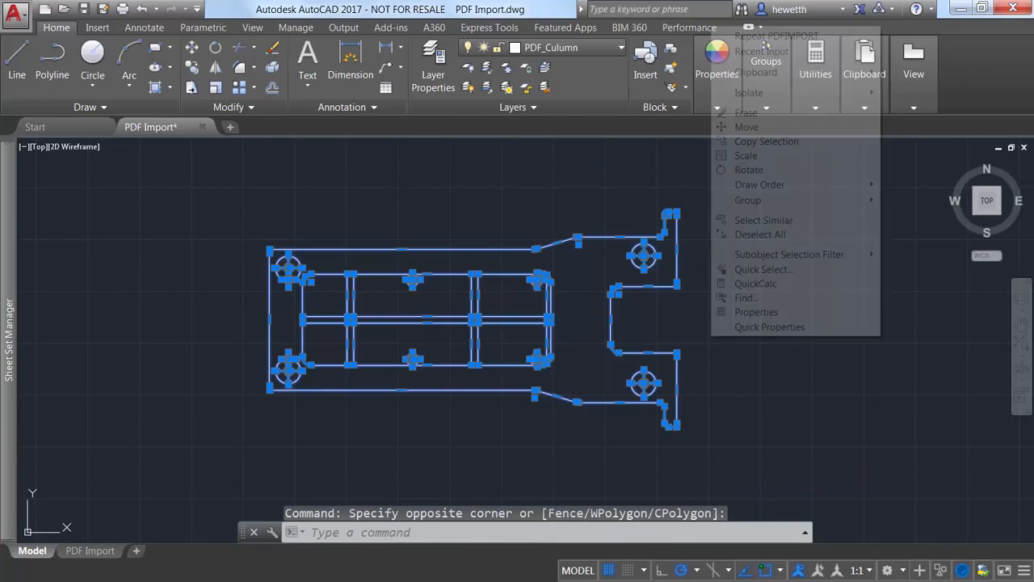
- Erase the imported part geometry and start PDF Import from the Insert tools
{"action": "left_click", "coordinate": [745, 112]}
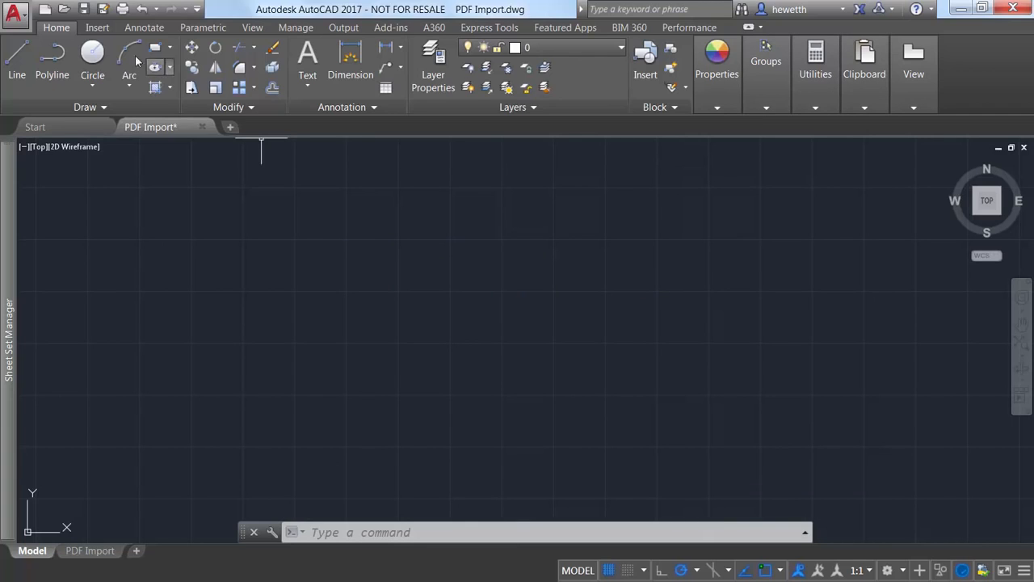
{"action": "left_click", "coordinate": [96, 26]}
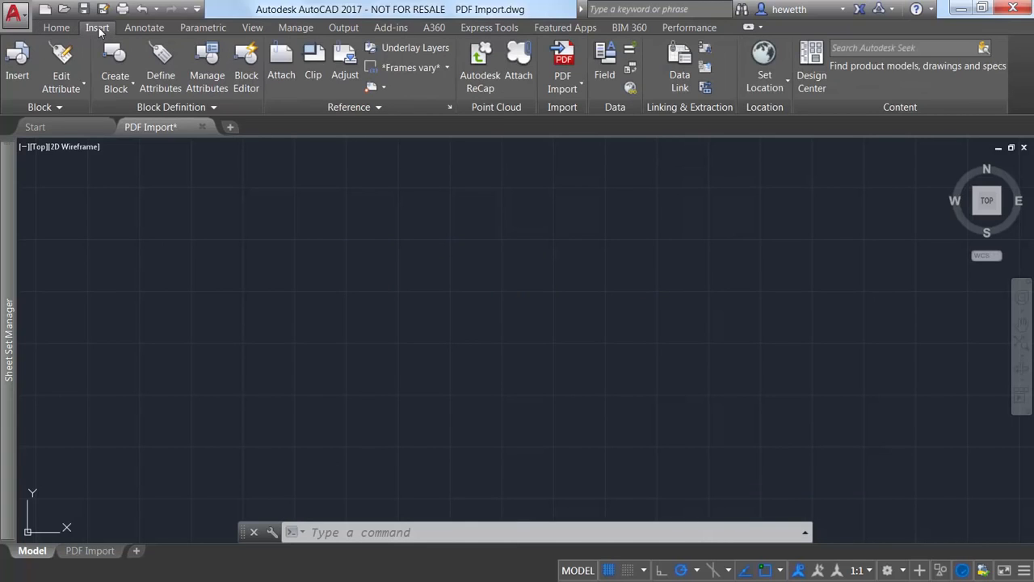
{"action": "left_click", "coordinate": [563, 62]}
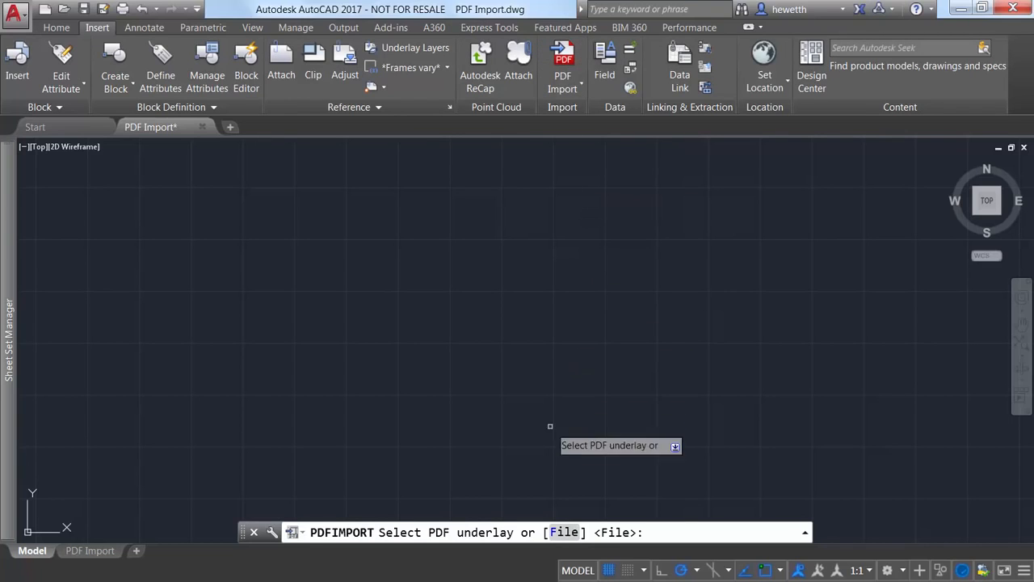
- Choose to import from file and open Mount View Cabin.pdf
{"action": "left_click", "coordinate": [564, 532]}
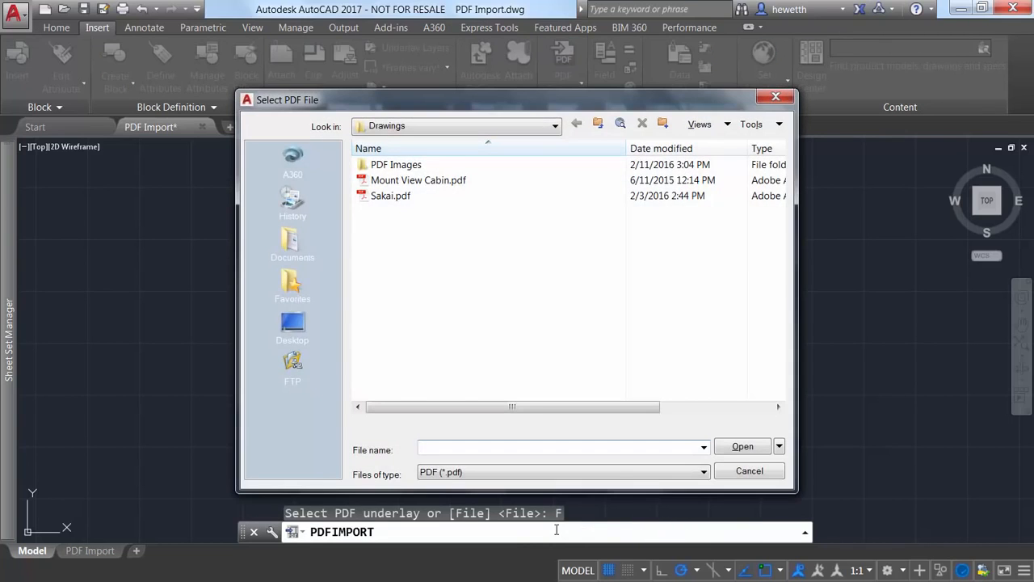
{"action": "left_click", "coordinate": [417, 180]}
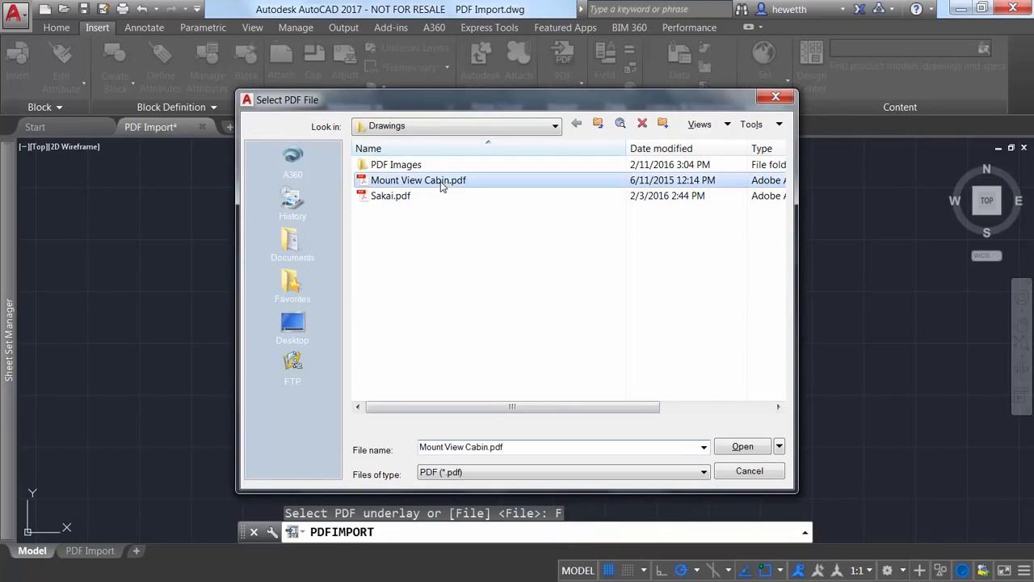
{"action": "left_click", "coordinate": [741, 445]}
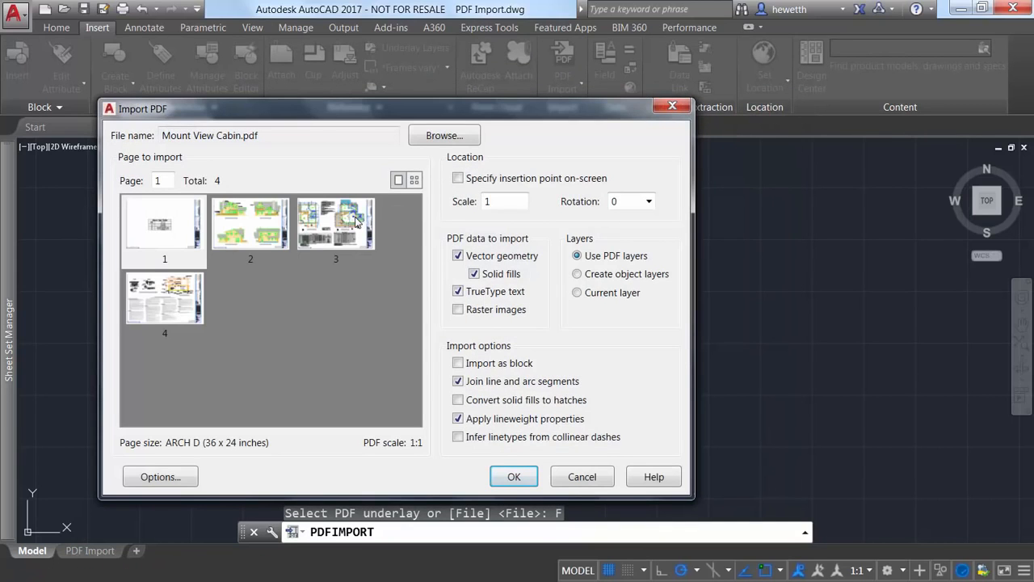
- Target page 3 of the cabin PDF at scale 48 with raster images included
{"action": "left_click", "coordinate": [336, 223]}
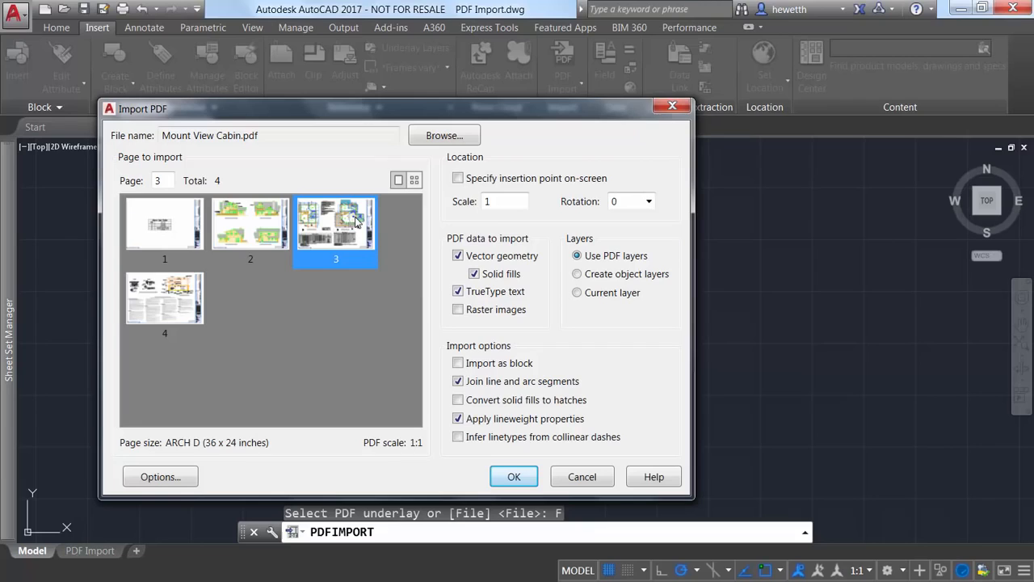
{"action": "left_click", "coordinate": [504, 201]}
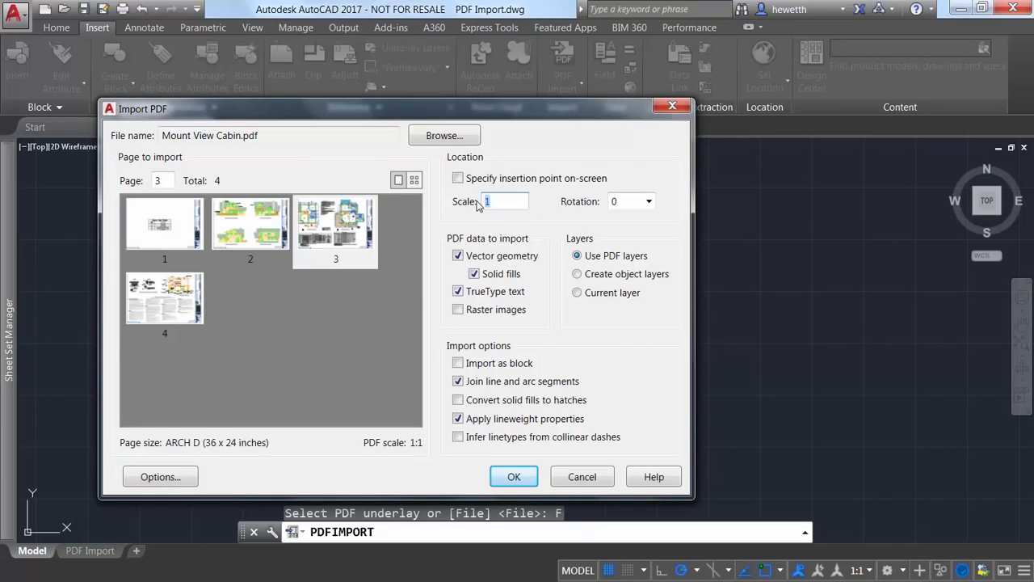
{"action": "type", "text": "48"}
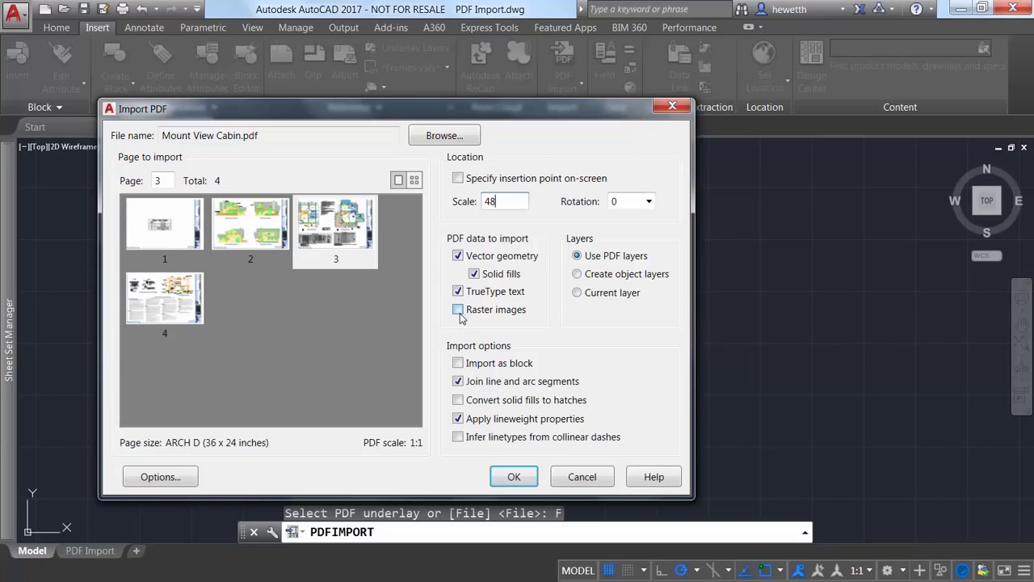
{"action": "mouse_move", "coordinate": [457, 310]}
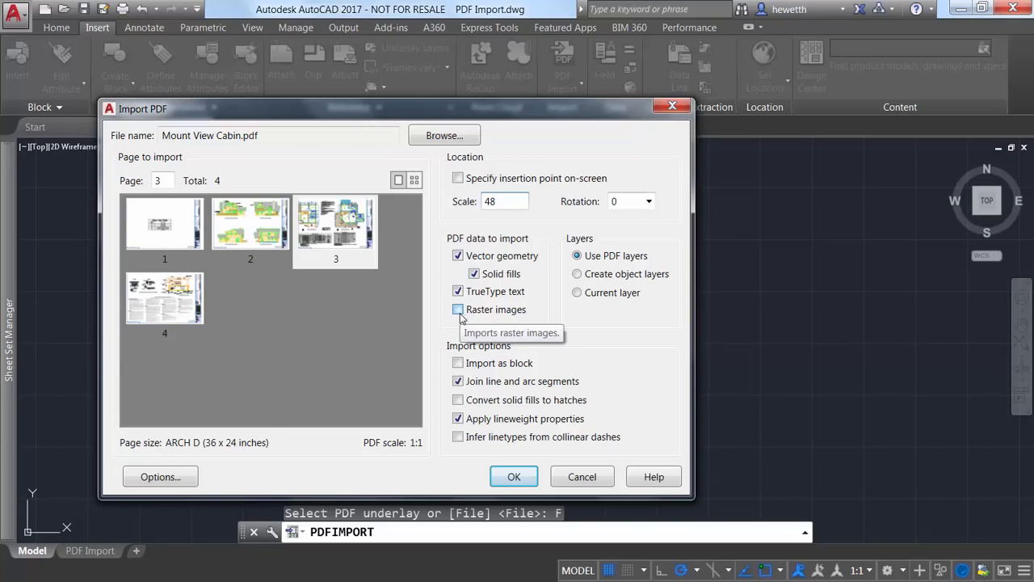
{"action": "left_click", "coordinate": [459, 310]}
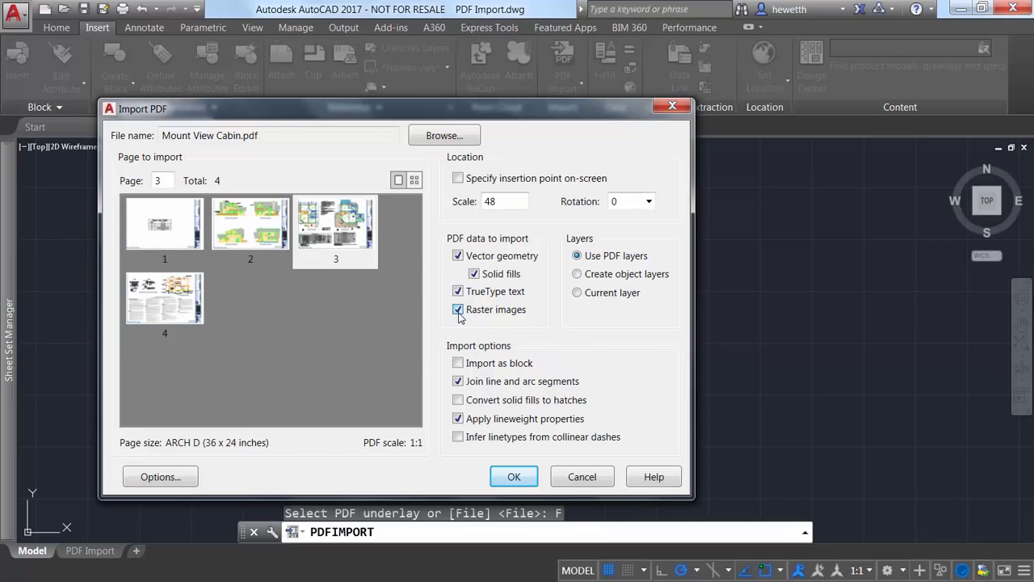
{"action": "left_click", "coordinate": [459, 310]}
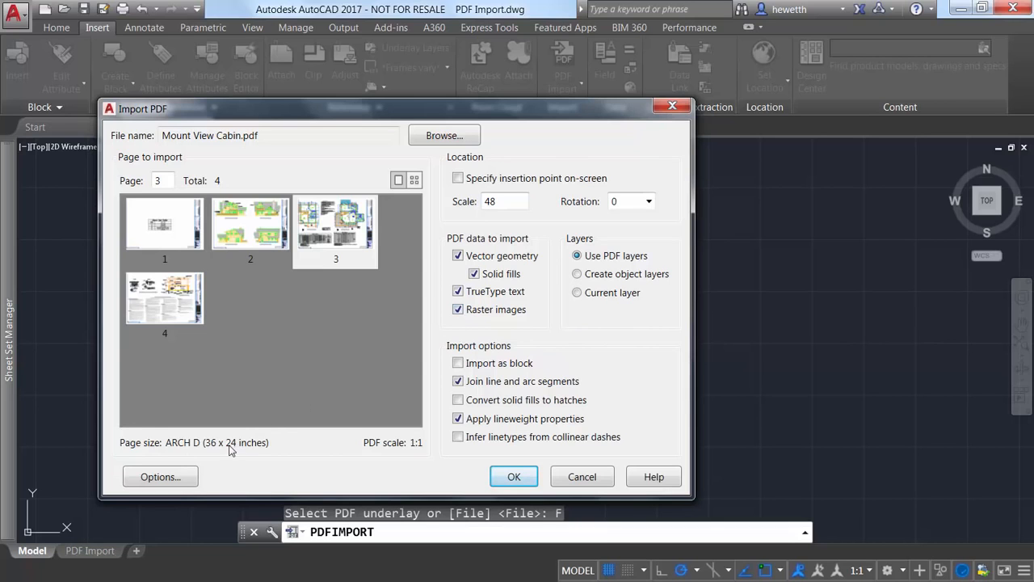
- Review the PDF Import Image Location under Options > Files and close Options
{"action": "left_click", "coordinate": [160, 477]}
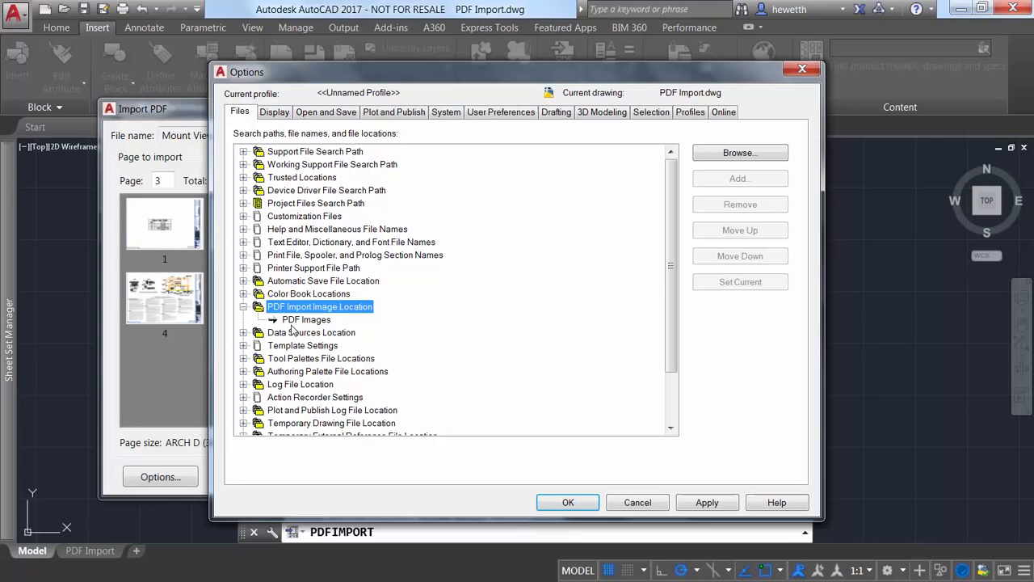
{"action": "left_click", "coordinate": [306, 320]}
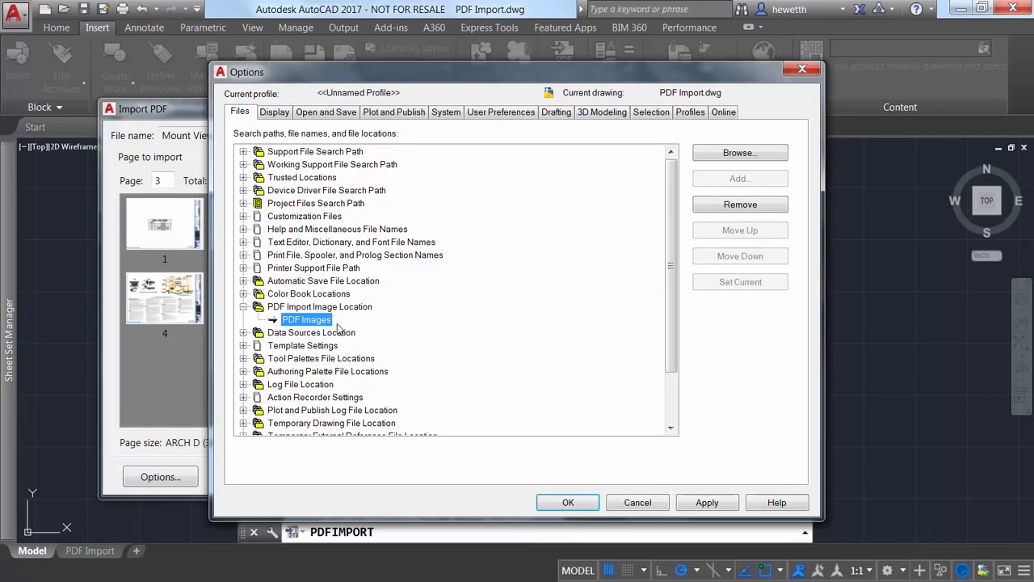
{"action": "left_click", "coordinate": [568, 501]}
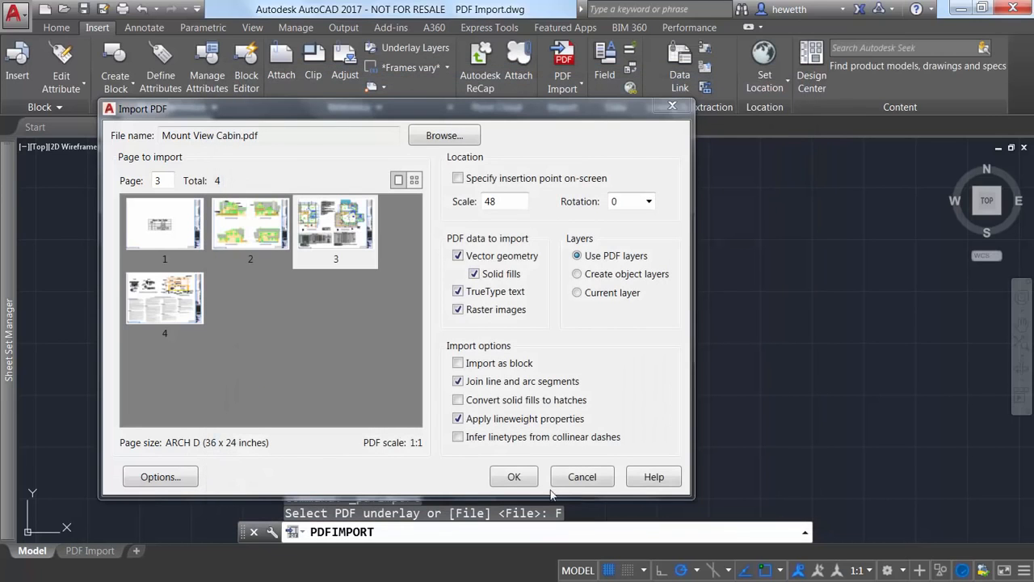
- Confirm the import so the page-3 cabin floor plan appears as geometry, text and images
{"action": "left_click", "coordinate": [513, 475]}
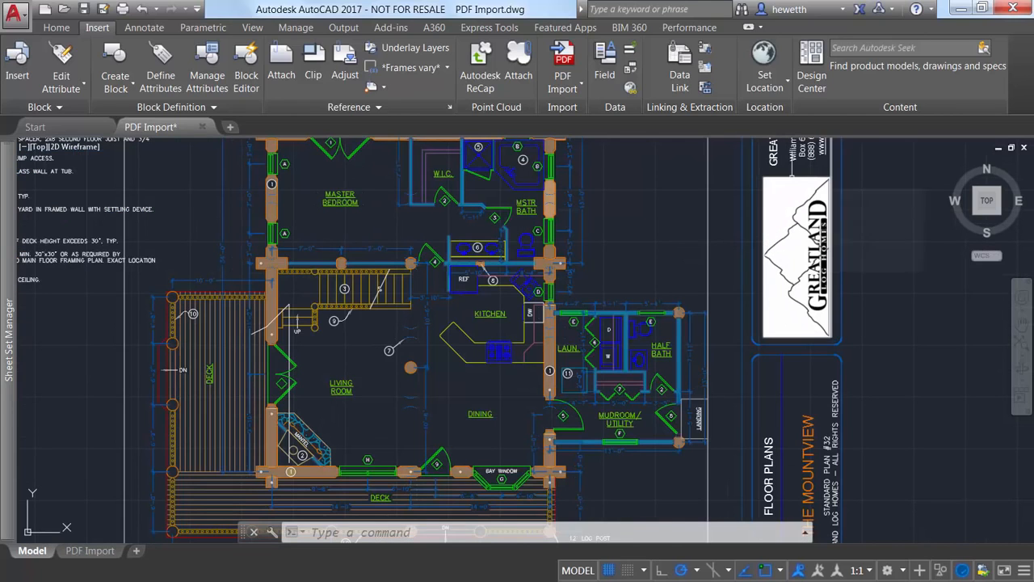
{"action": "mouse_move", "coordinate": [742, 185]}
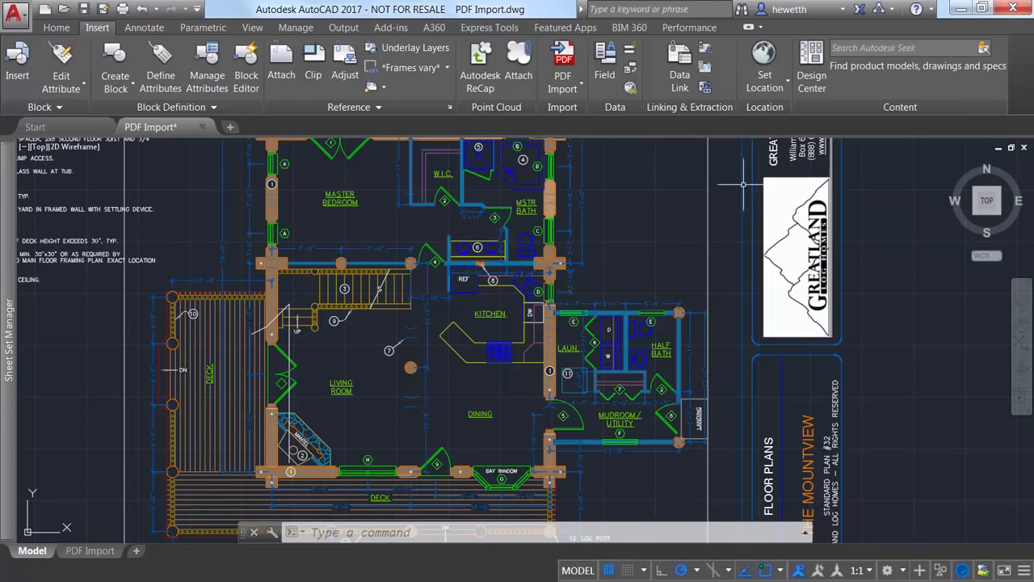